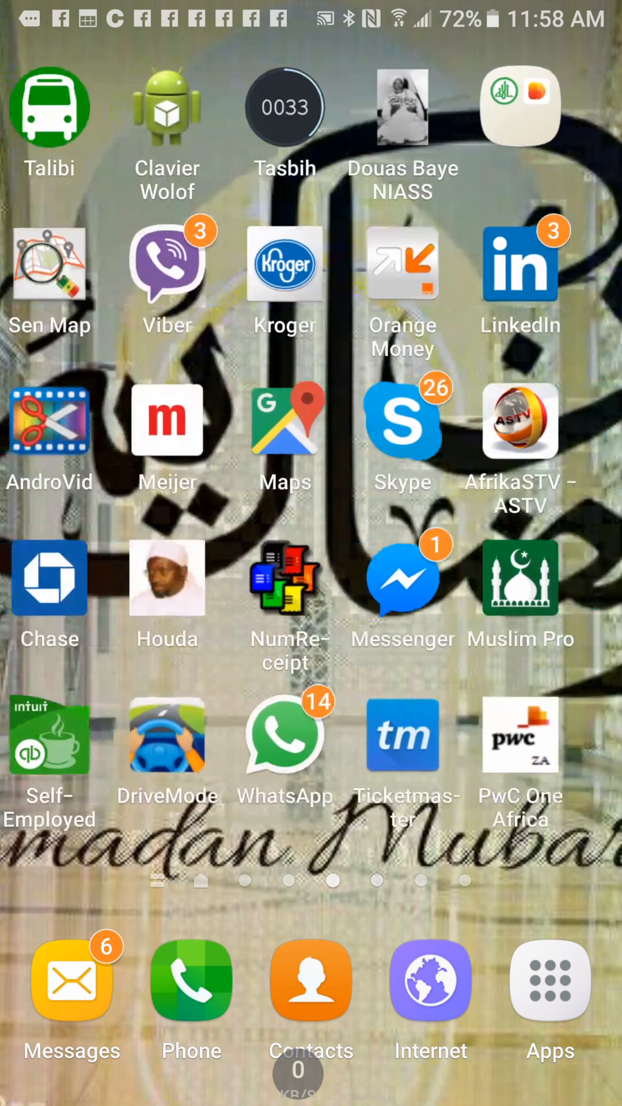
# Step: Swipe across the launcher home screens to reach the One Africaa app icon
pyautogui.hscroll(3)
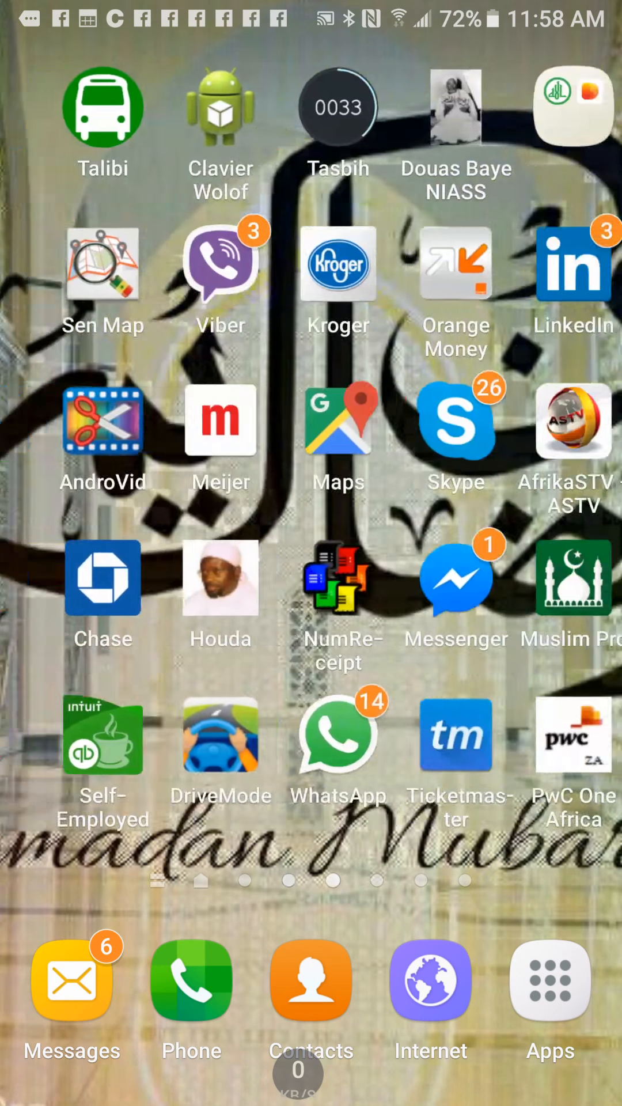
pyautogui.hscroll(-3)
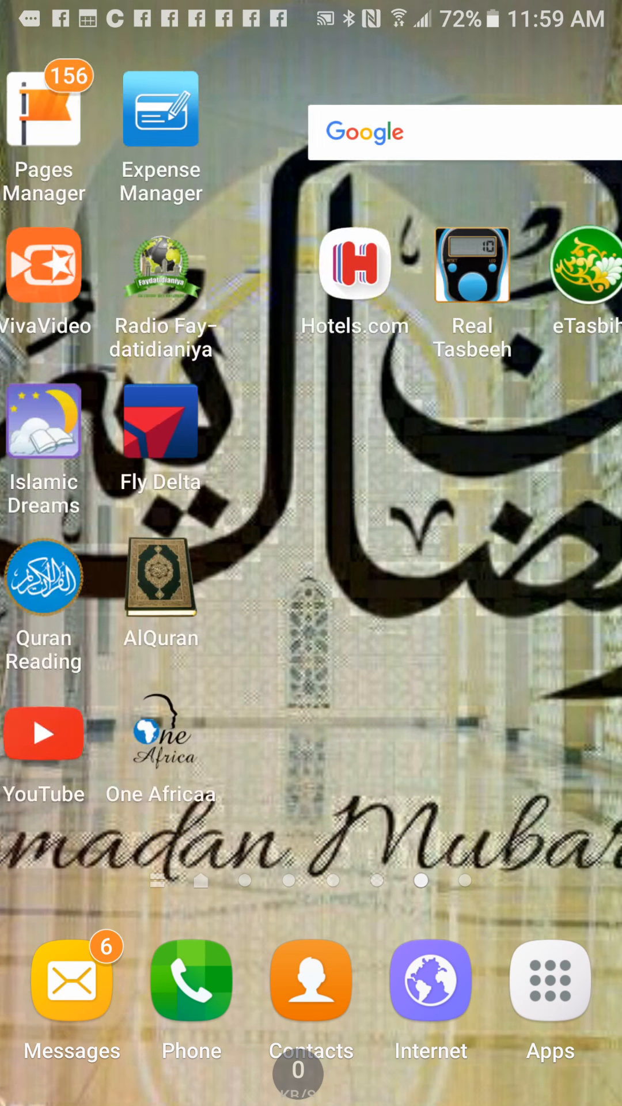
pyautogui.hscroll(-3)
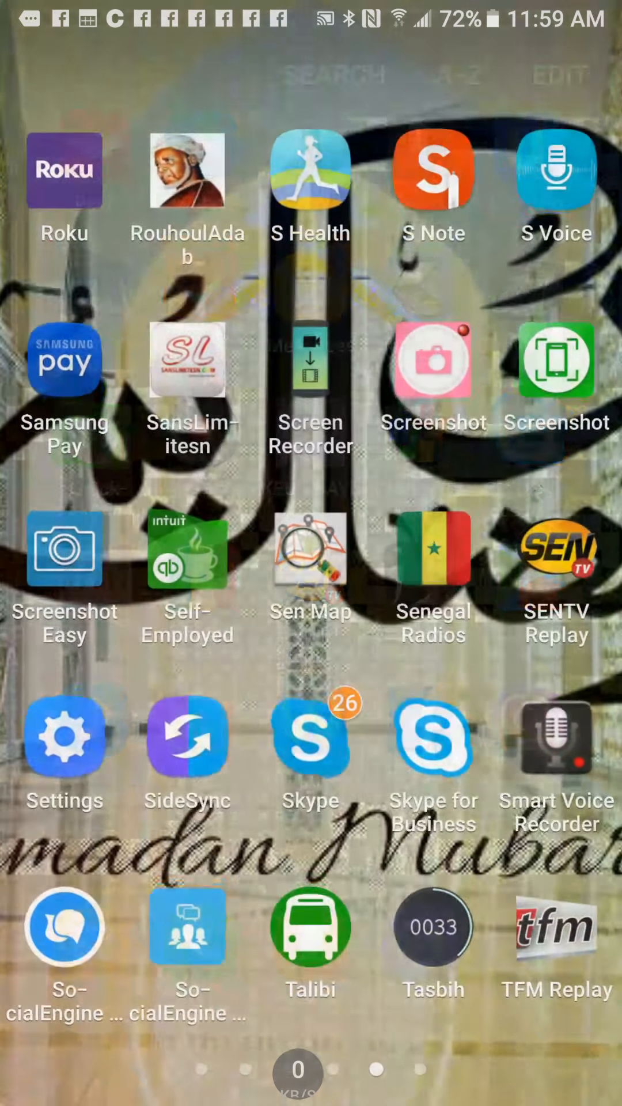
pyautogui.hscroll(-3)
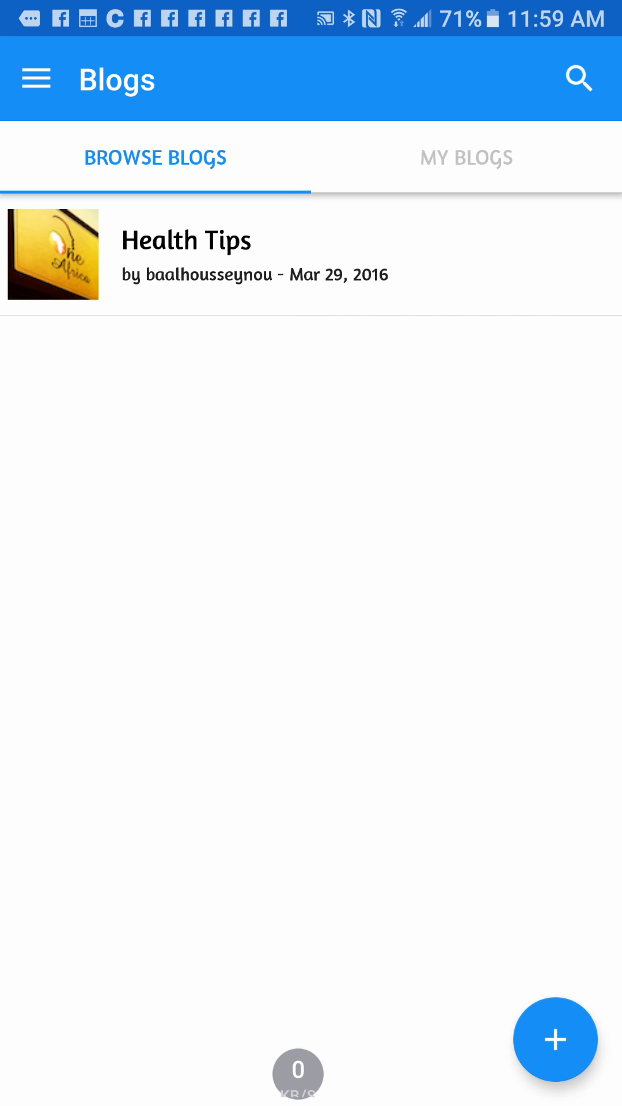
# Step: Go to the Blogs section from the app's side menu
pyautogui.click(37, 77)
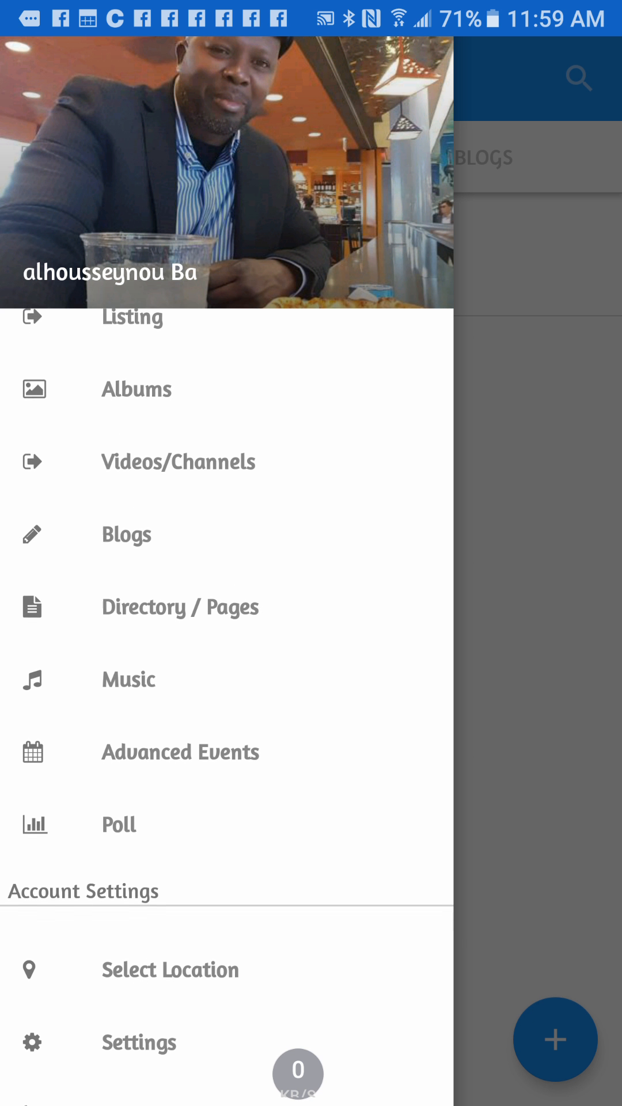
pyautogui.click(127, 534)
pyautogui.write('sen')
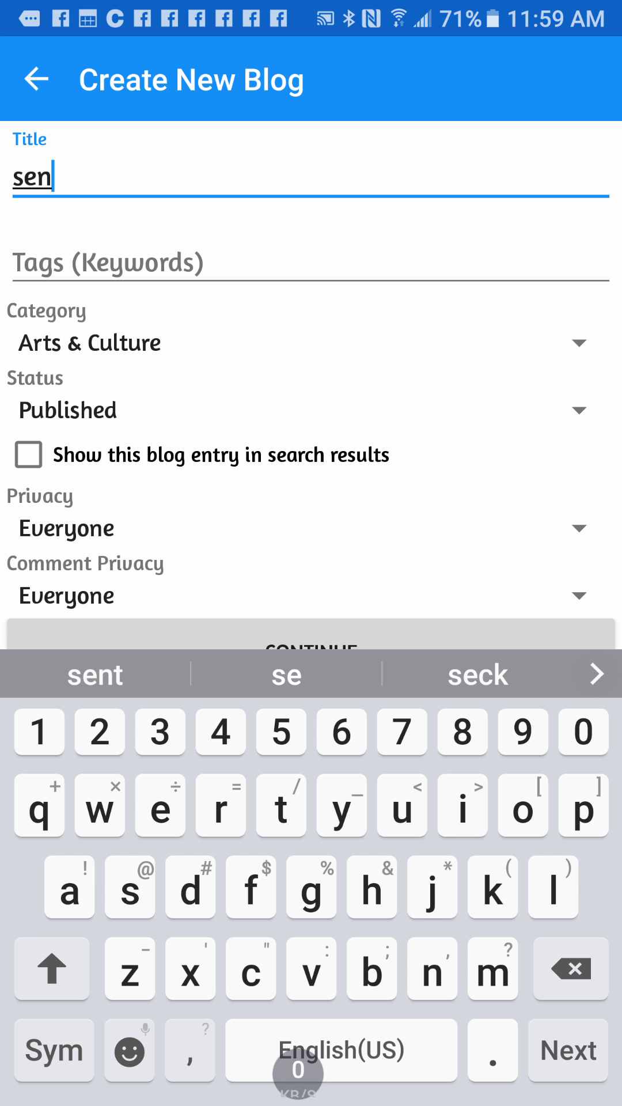
# Step: Title the blog 'Senegal music' and tag it 'music .entertainment'
pyautogui.click(285, 674)
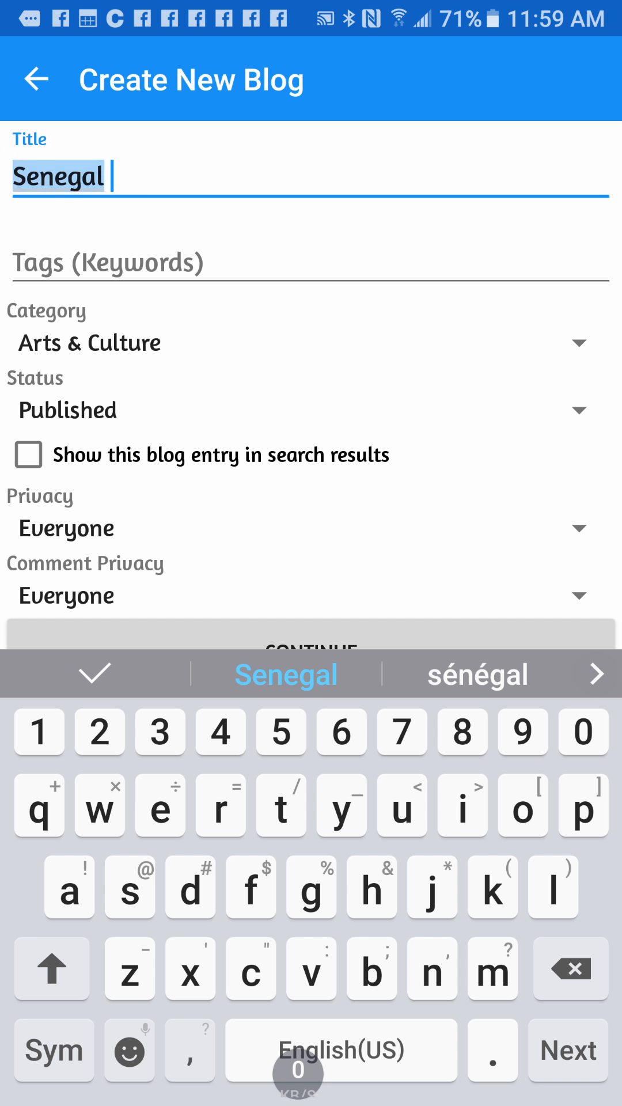
pyautogui.write('music')
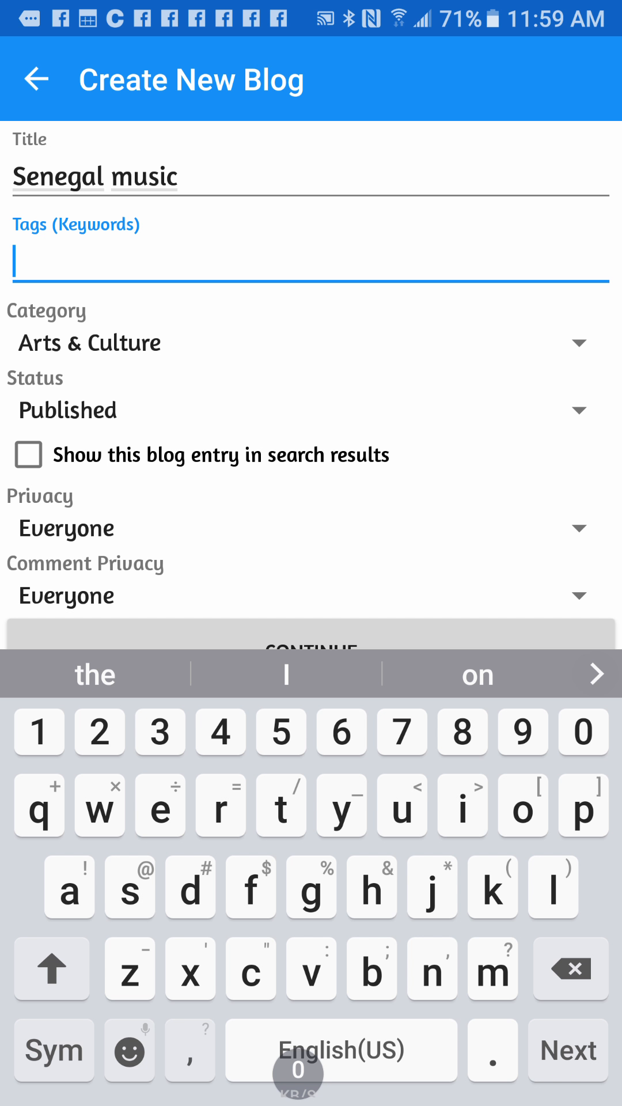
pyautogui.write('mus')
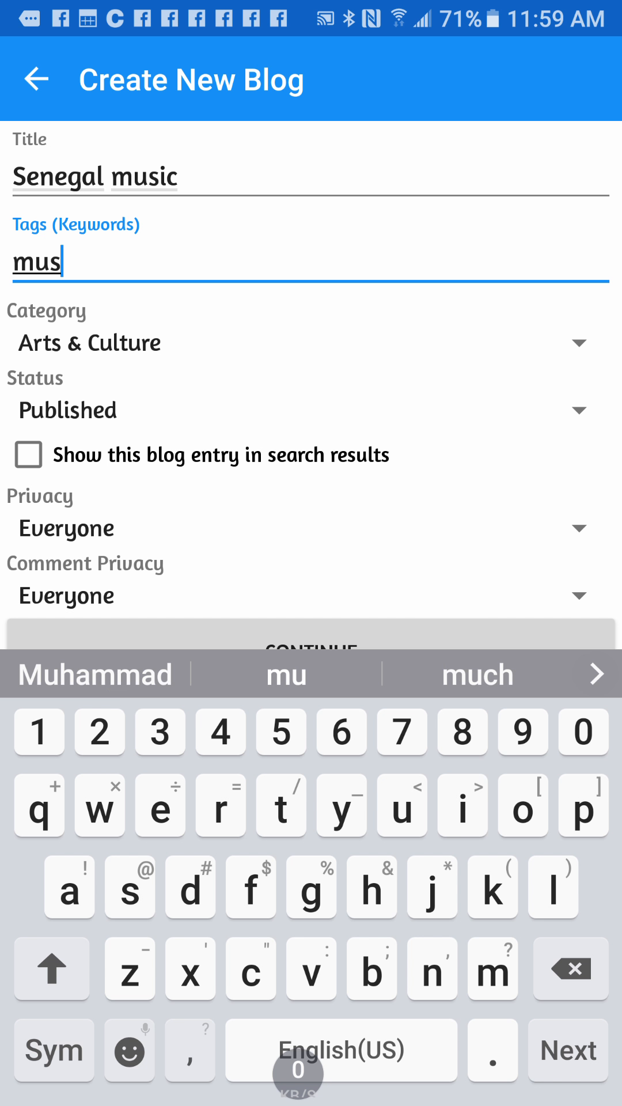
pyautogui.write('ic .')
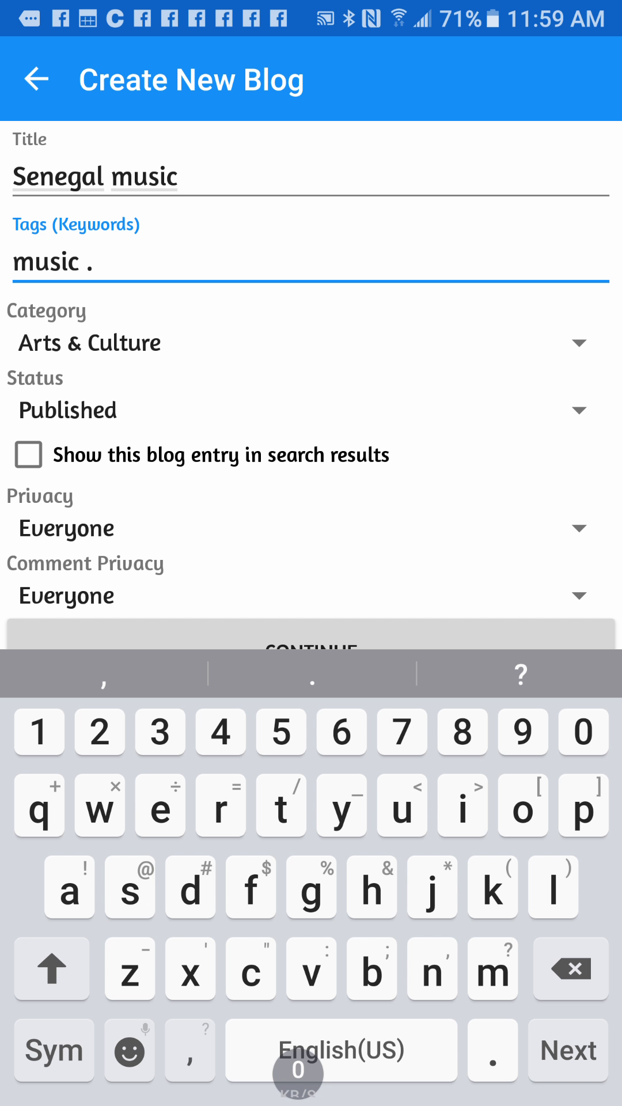
pyautogui.write('entery')
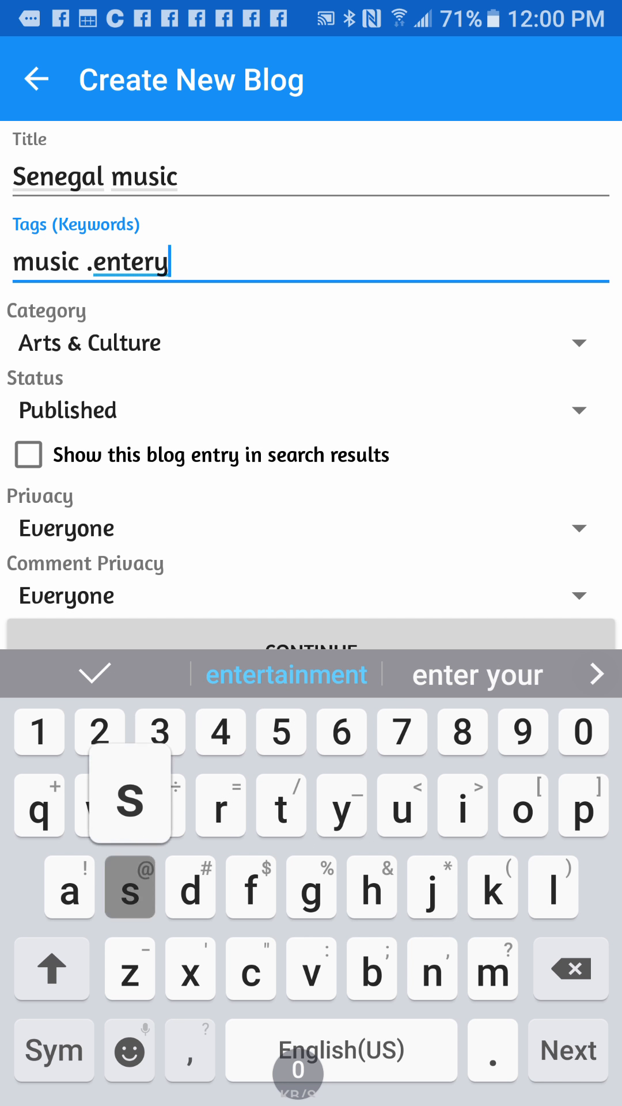
pyautogui.click(286, 674)
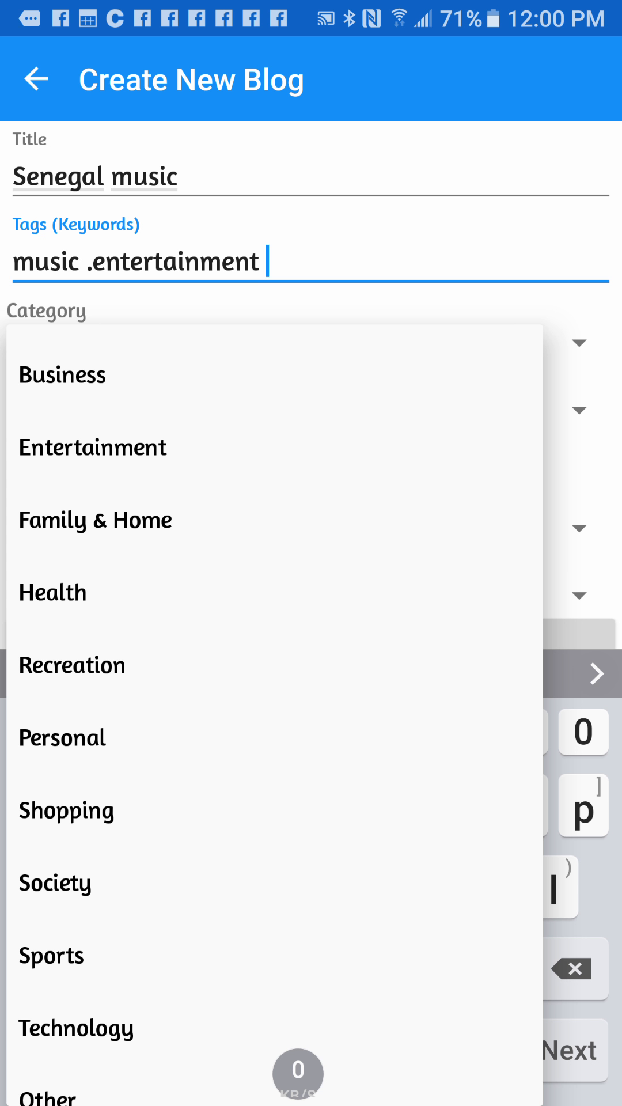
# Step: Set category Entertainment, enable search visibility, and keep privacy Everyone
pyautogui.click(92, 447)
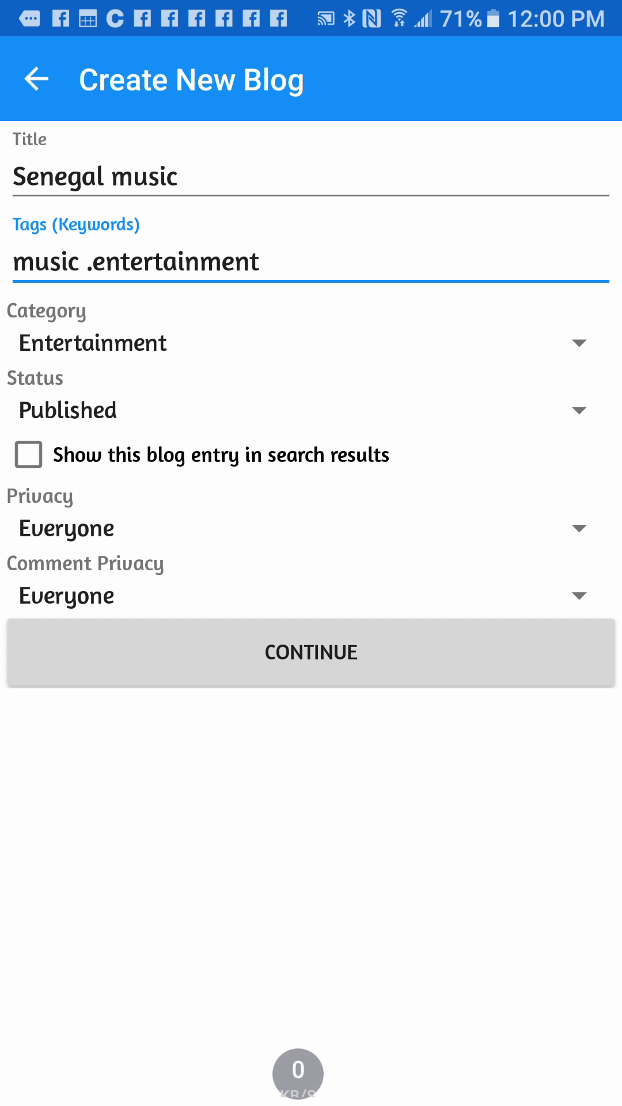
pyautogui.click(28, 454)
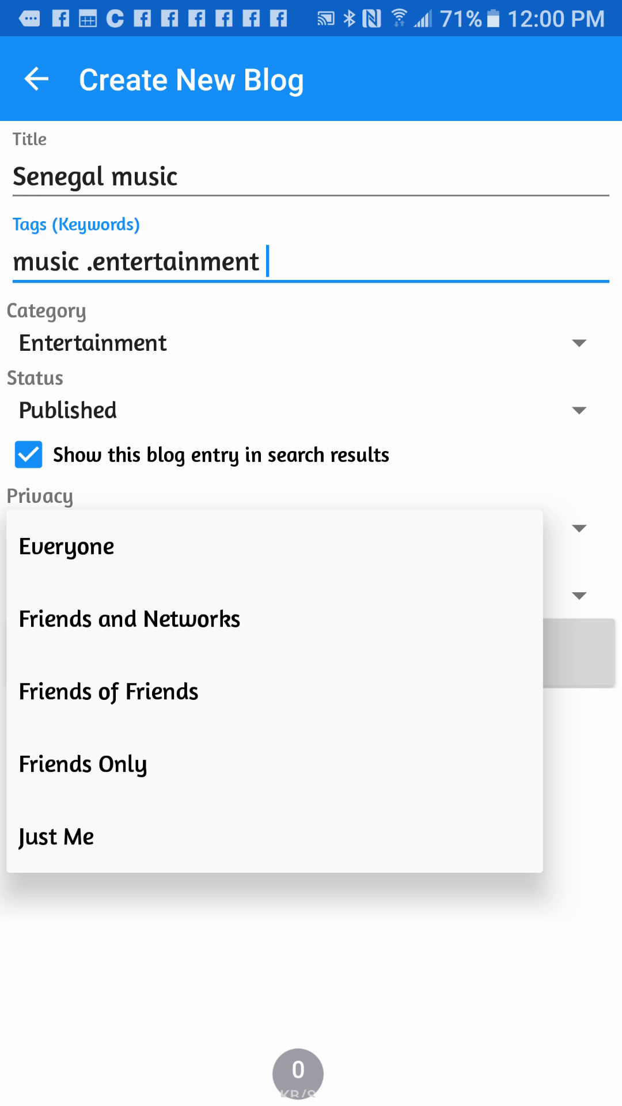
pyautogui.click(66, 546)
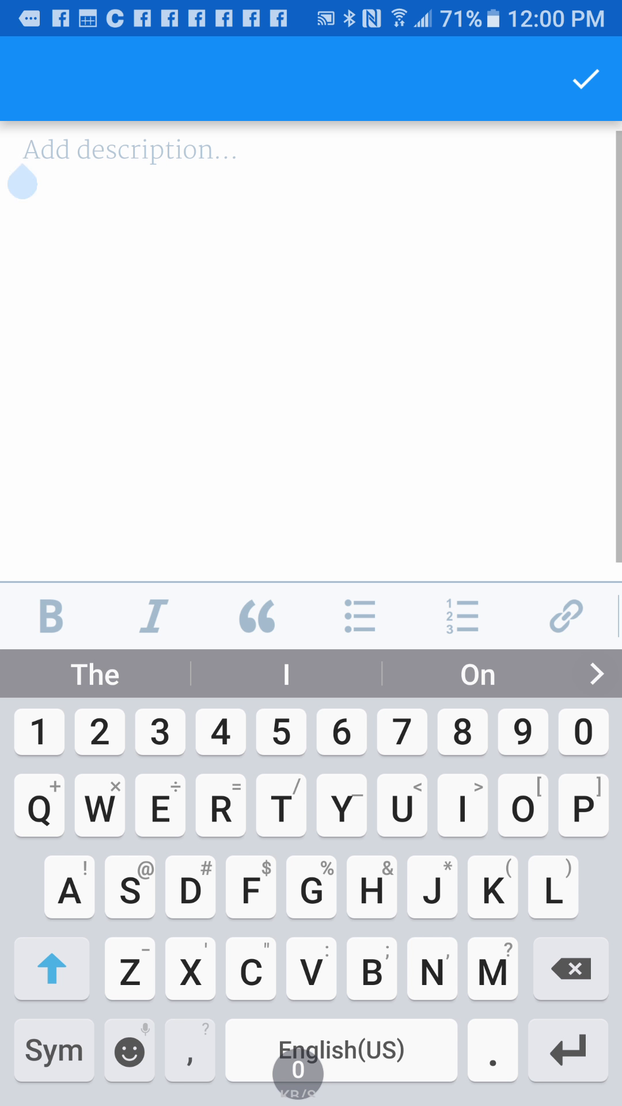
# Step: Toggle the numbered list on and off, then write 'Senegal' as a plain second body line
pyautogui.click(23, 182)
pyautogui.write('Senegal music..')
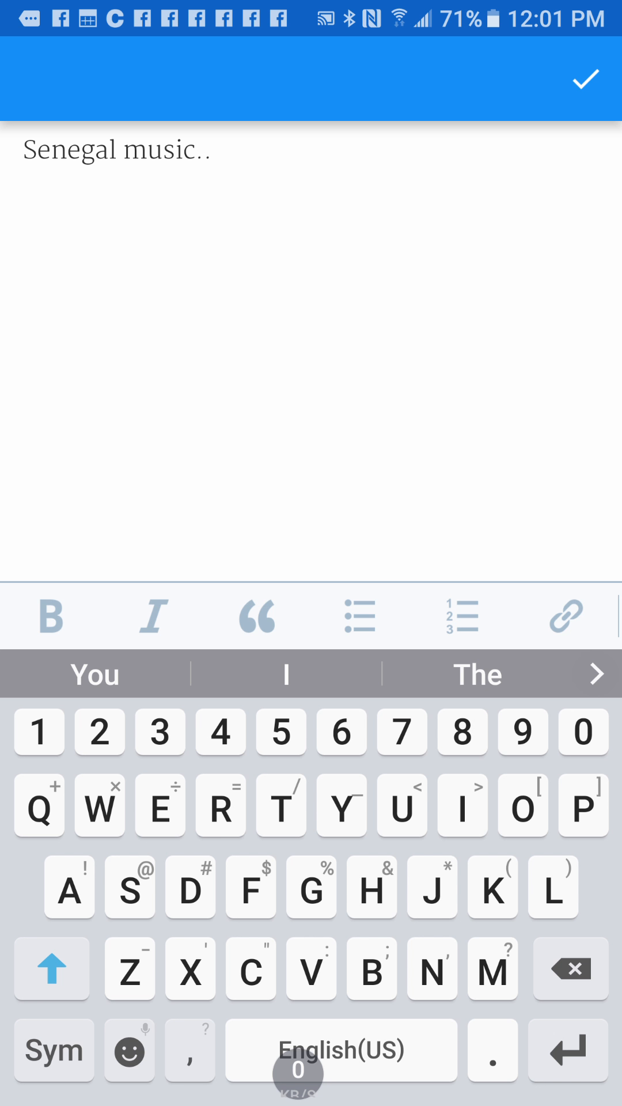
pyautogui.click(565, 617)
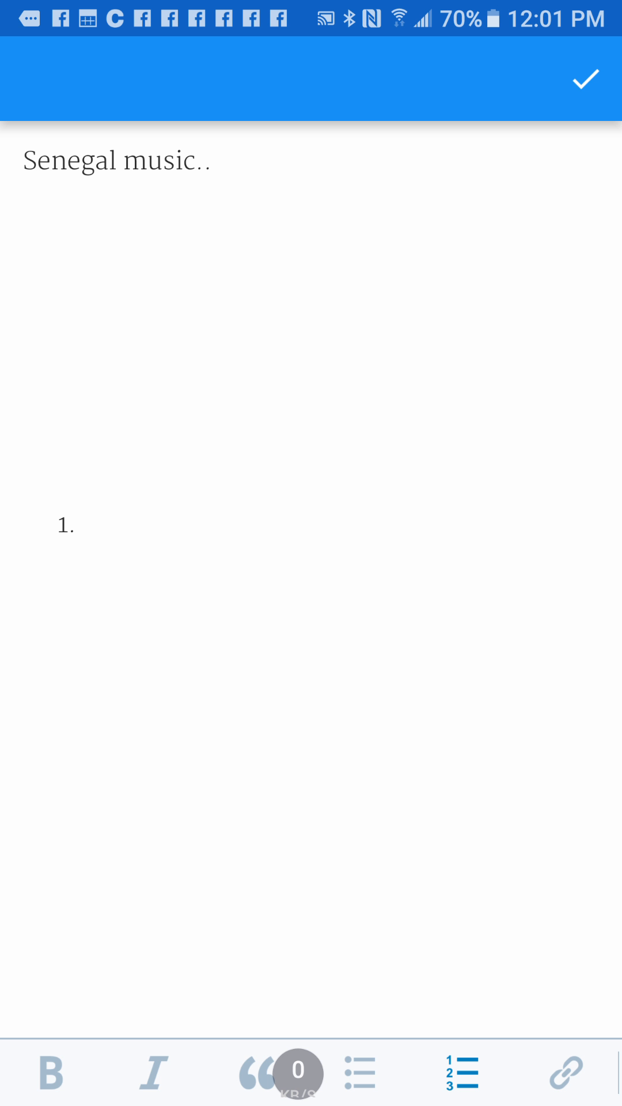
pyautogui.click(49, 1072)
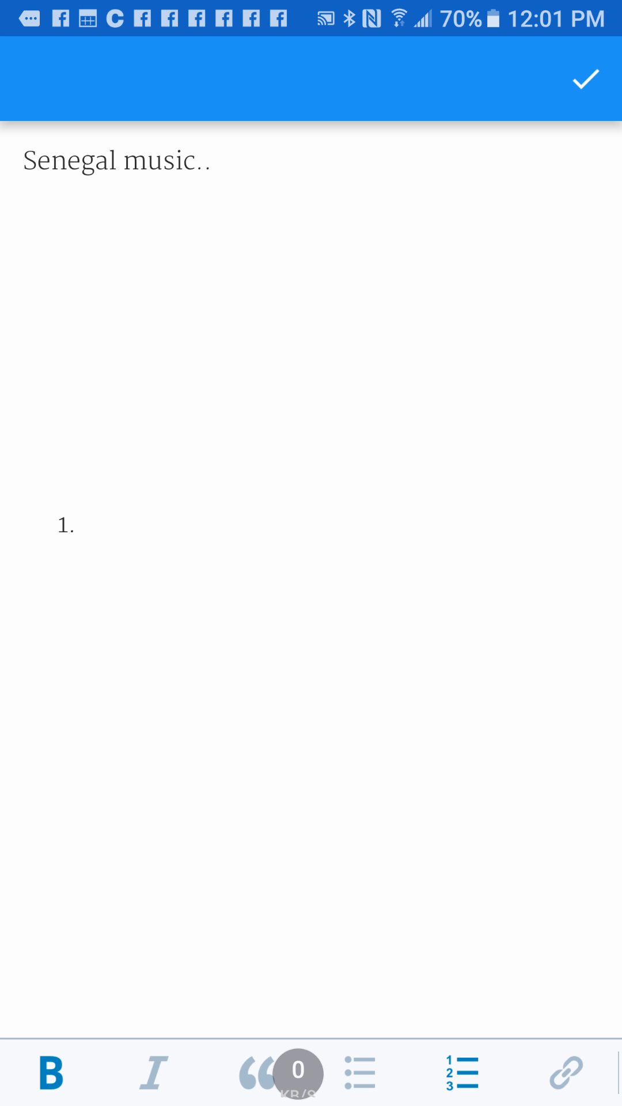
pyautogui.click(85, 525)
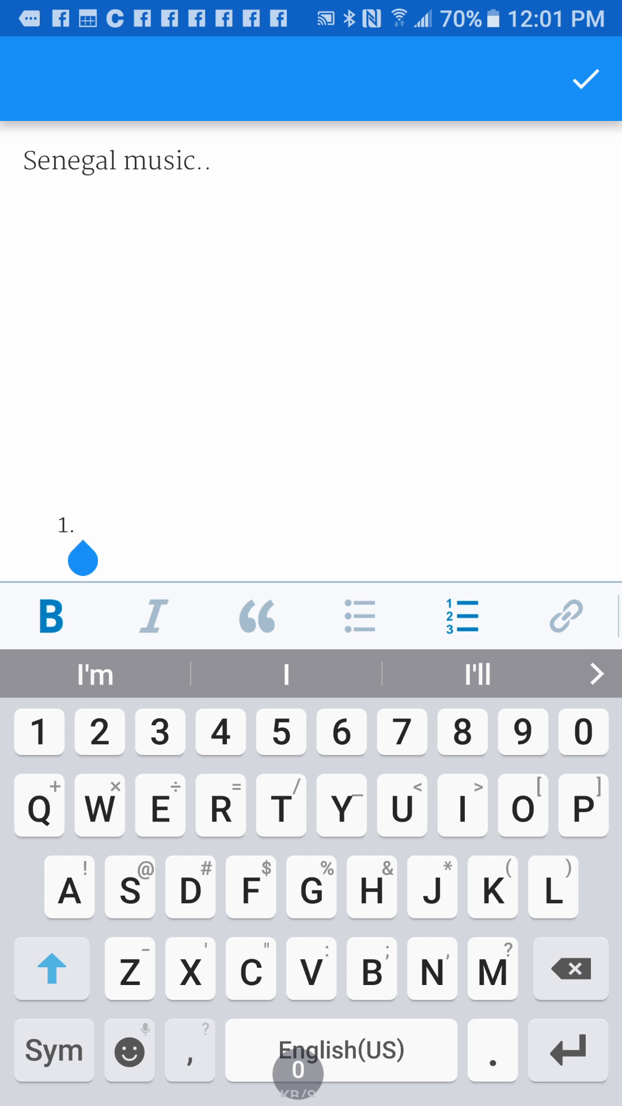
pyautogui.click(462, 615)
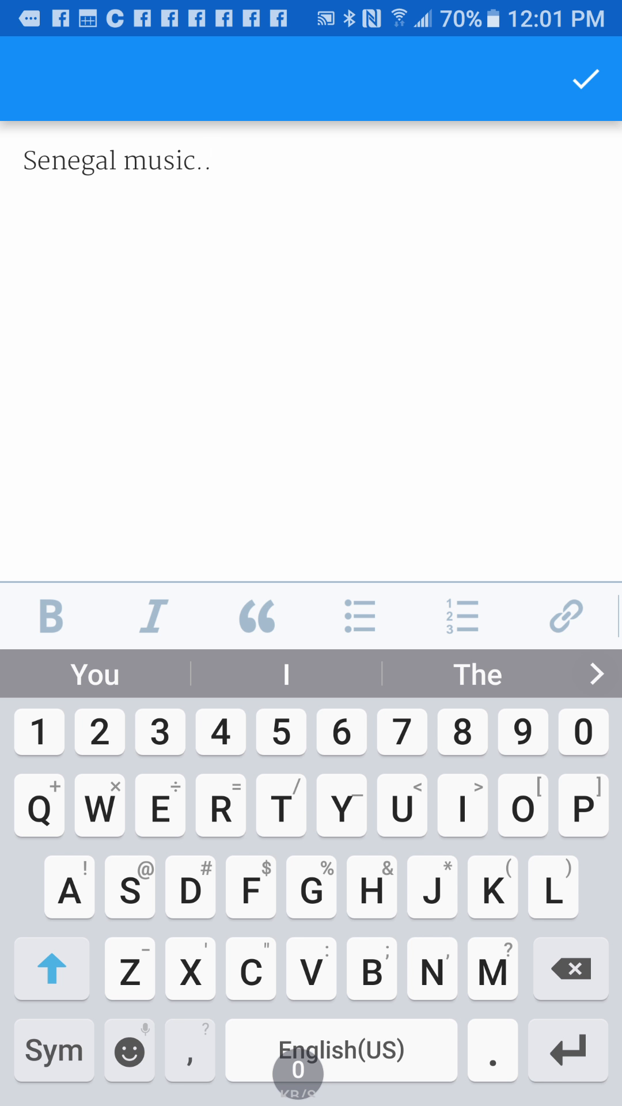
pyautogui.write('S')
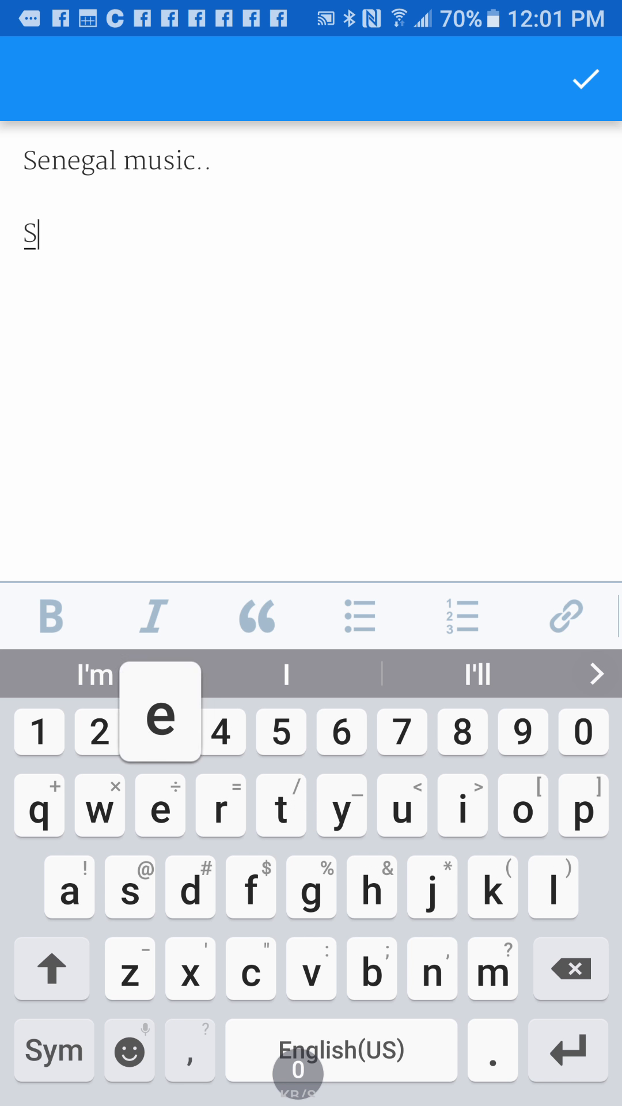
pyautogui.write('enegal')
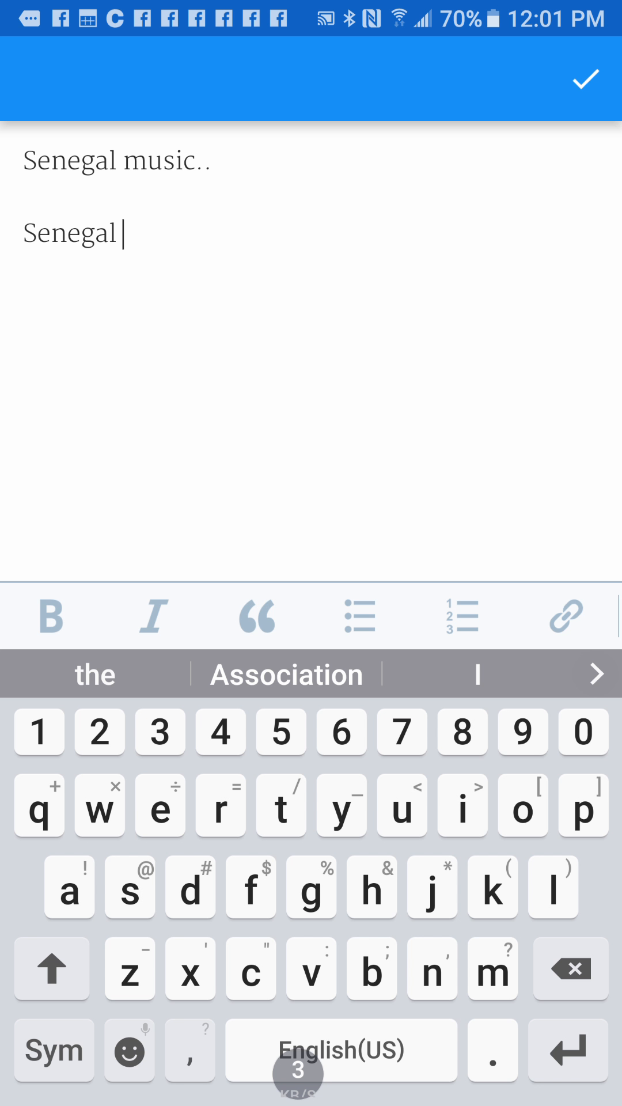
# Step: Publish the 'Senegal music' entry and bring up its share menu
pyautogui.click(585, 79)
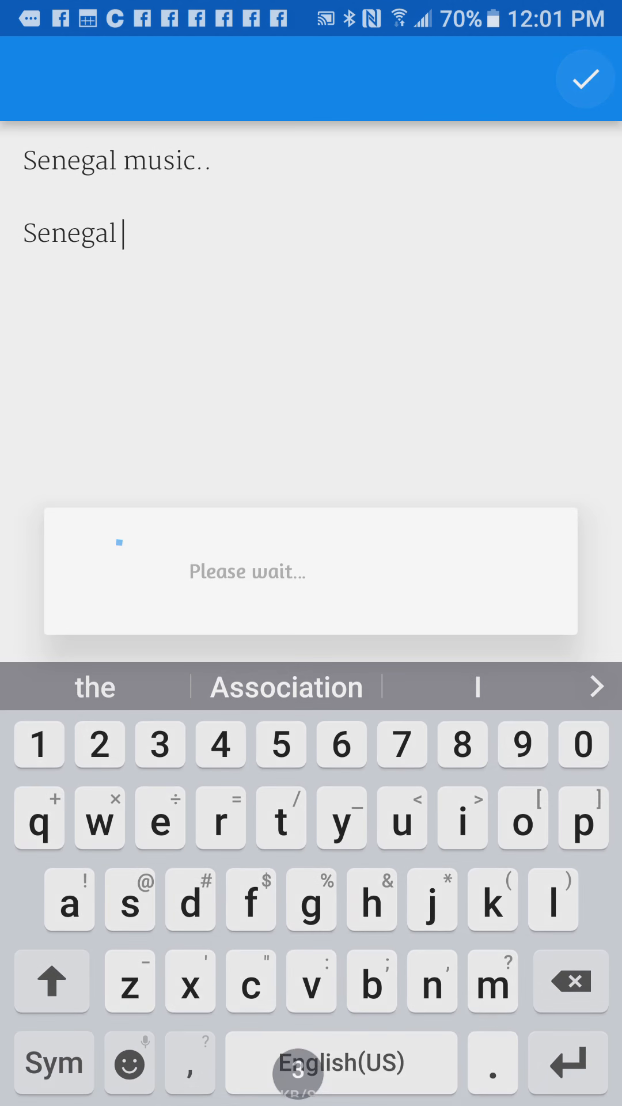
pyautogui.click(584, 78)
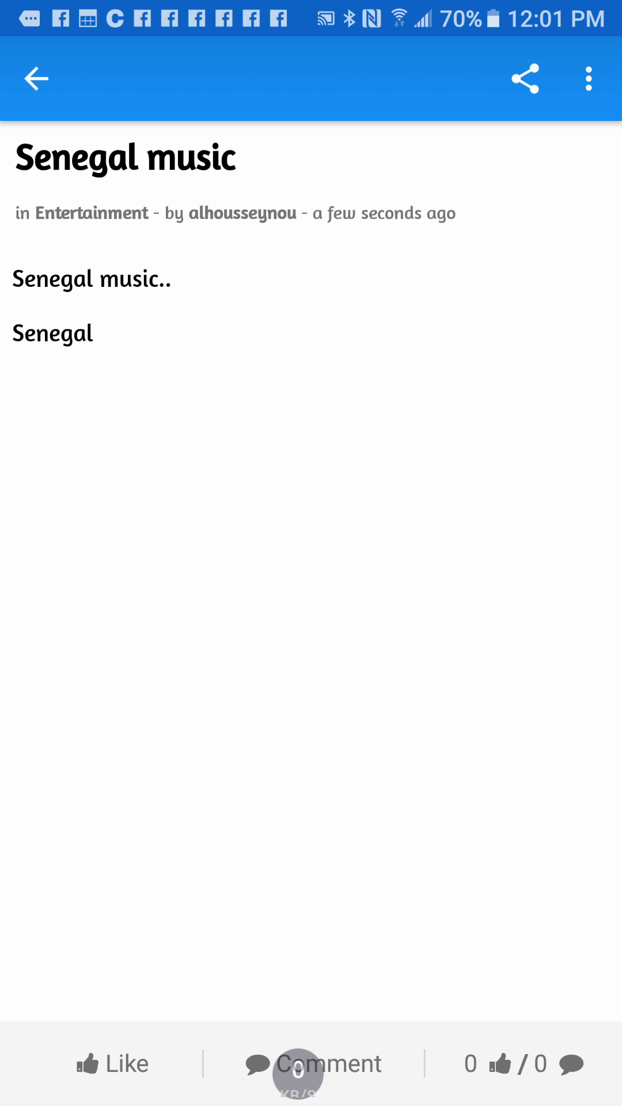
pyautogui.click(588, 78)
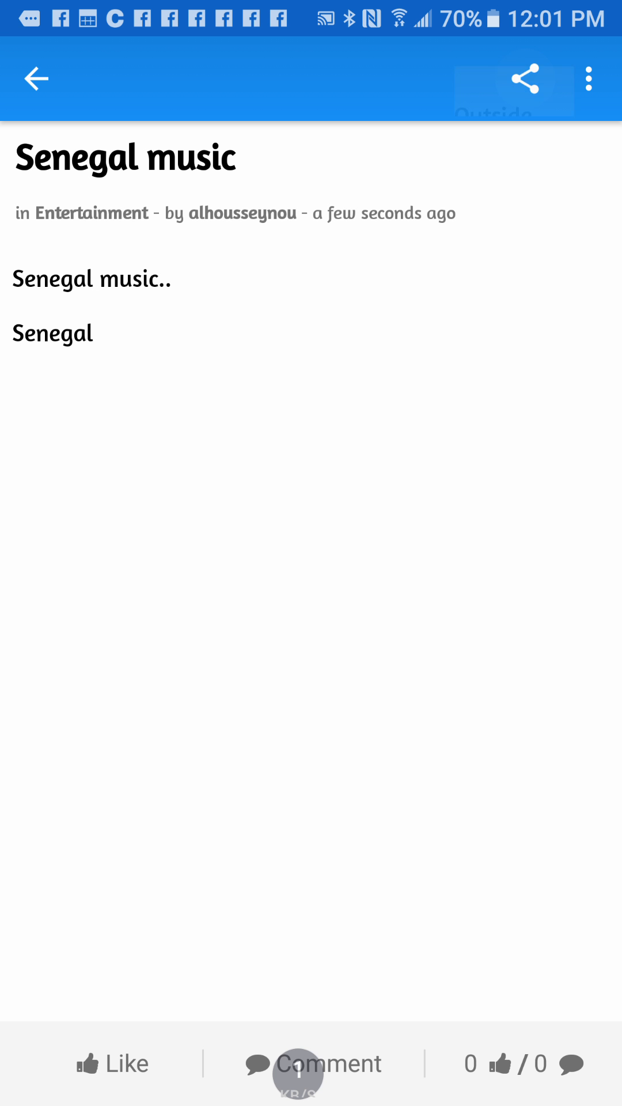
pyautogui.click(524, 77)
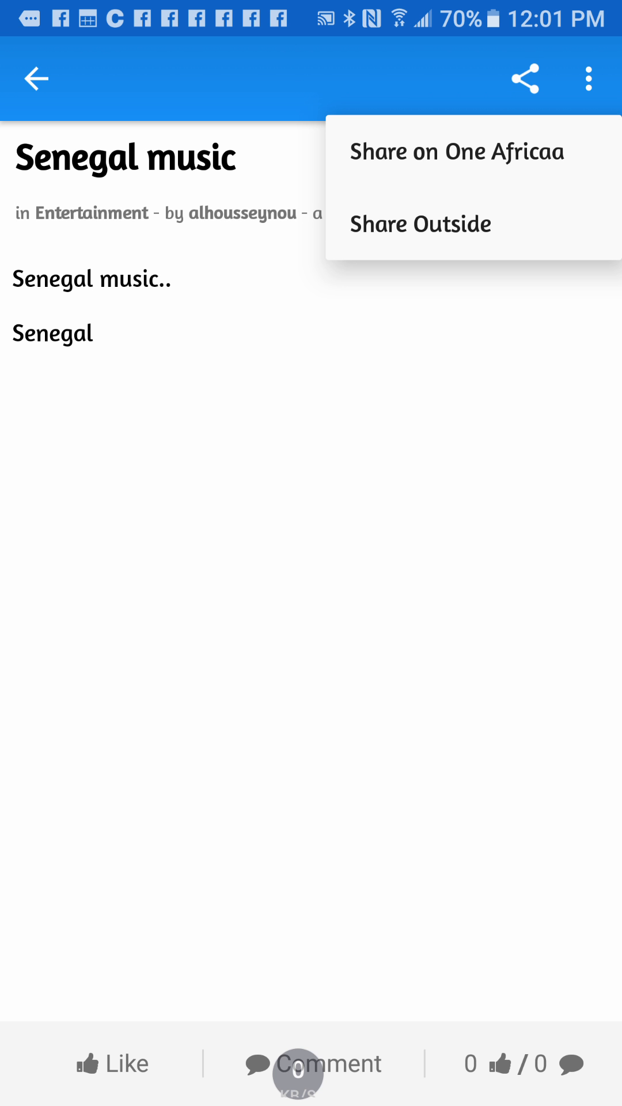
# Step: Choose Share Outside and browse the system share sheet's app pages without sharing
pyautogui.click(421, 224)
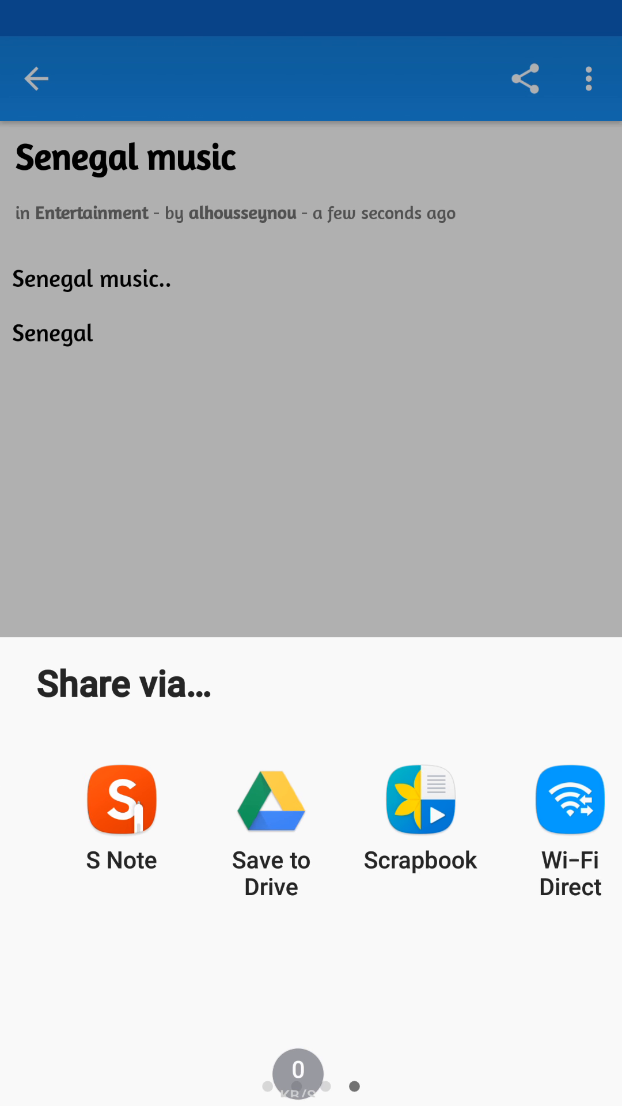
pyautogui.hscroll(-3)
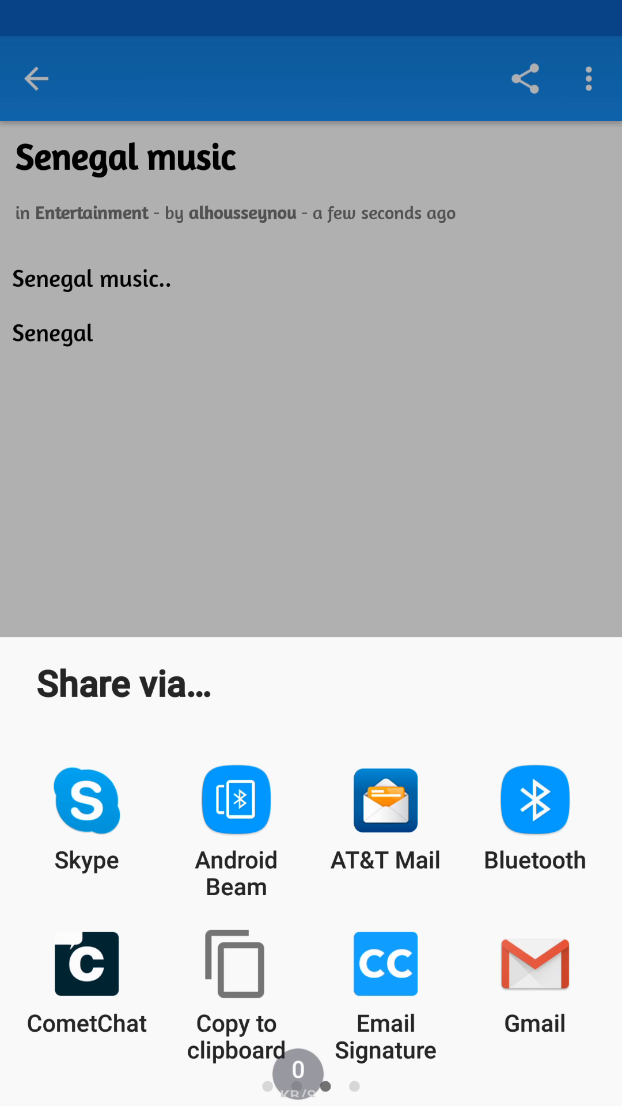
pyautogui.hscroll(-3)
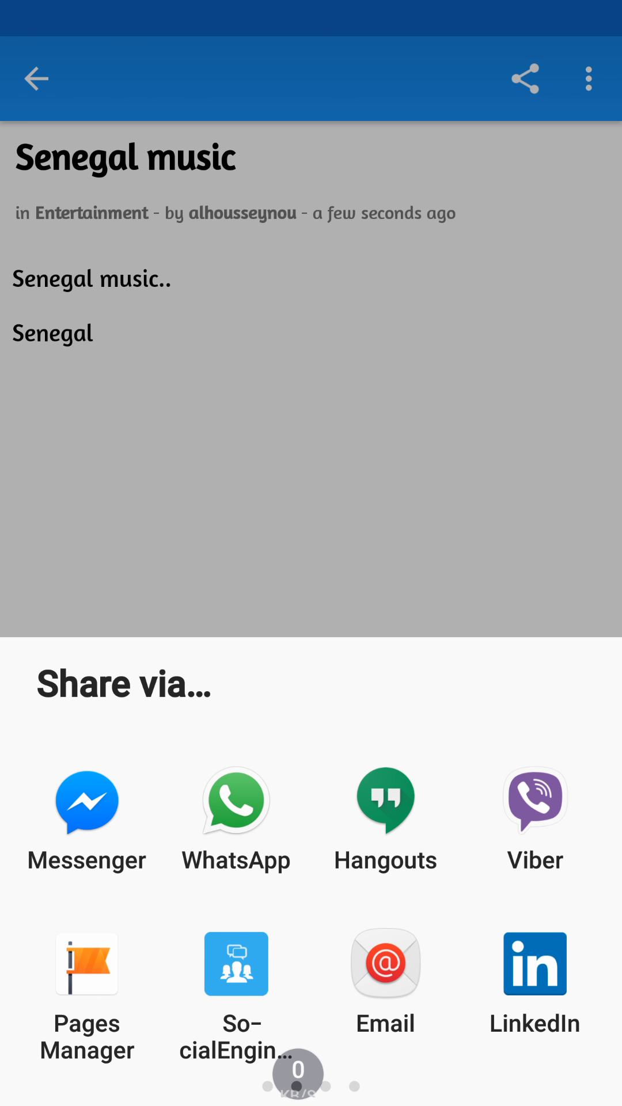
pyautogui.hscroll(-3)
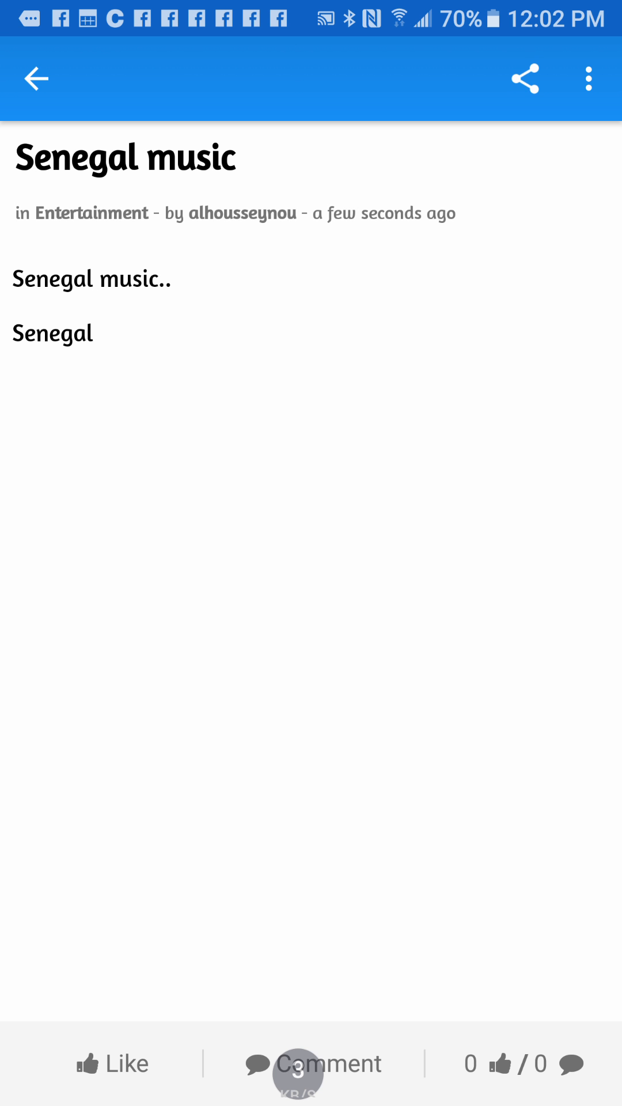
pyautogui.click(526, 78)
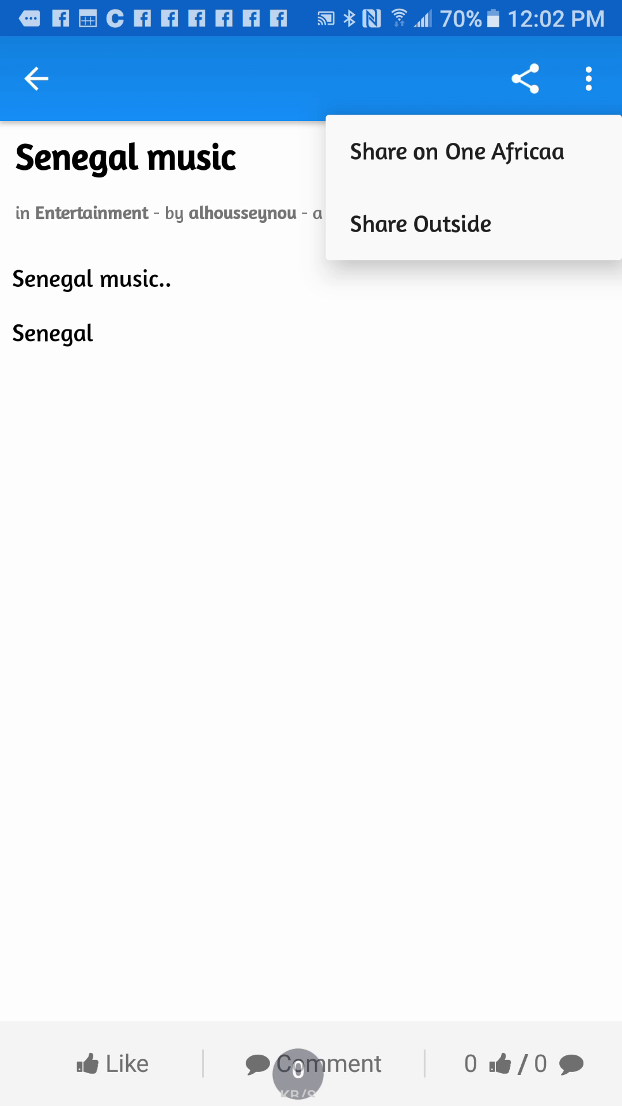
pyautogui.click(420, 223)
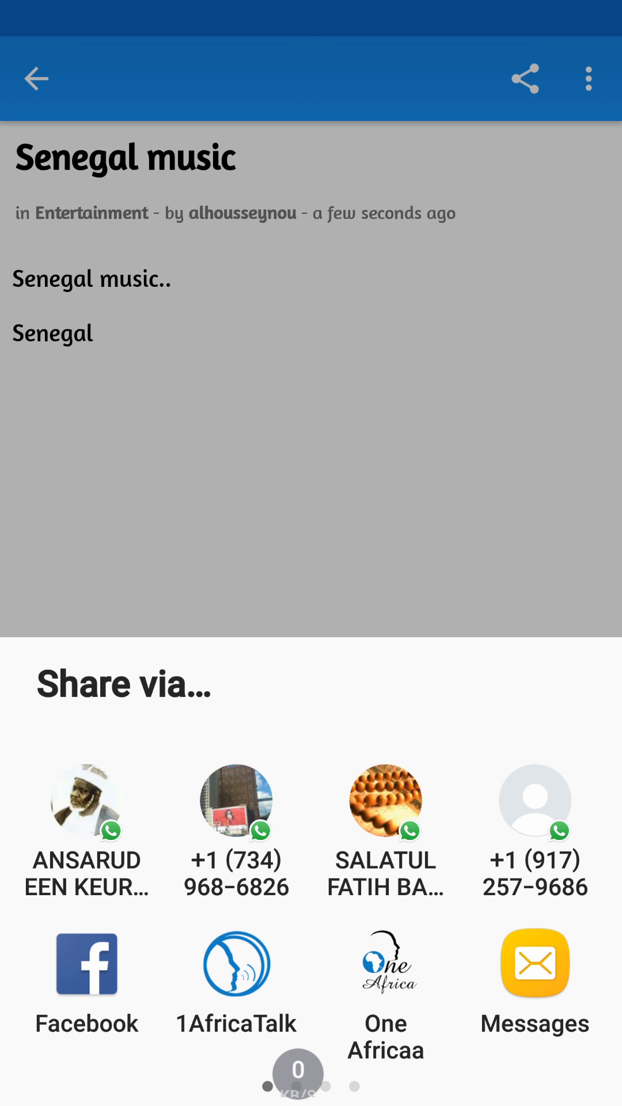
pyautogui.click(236, 964)
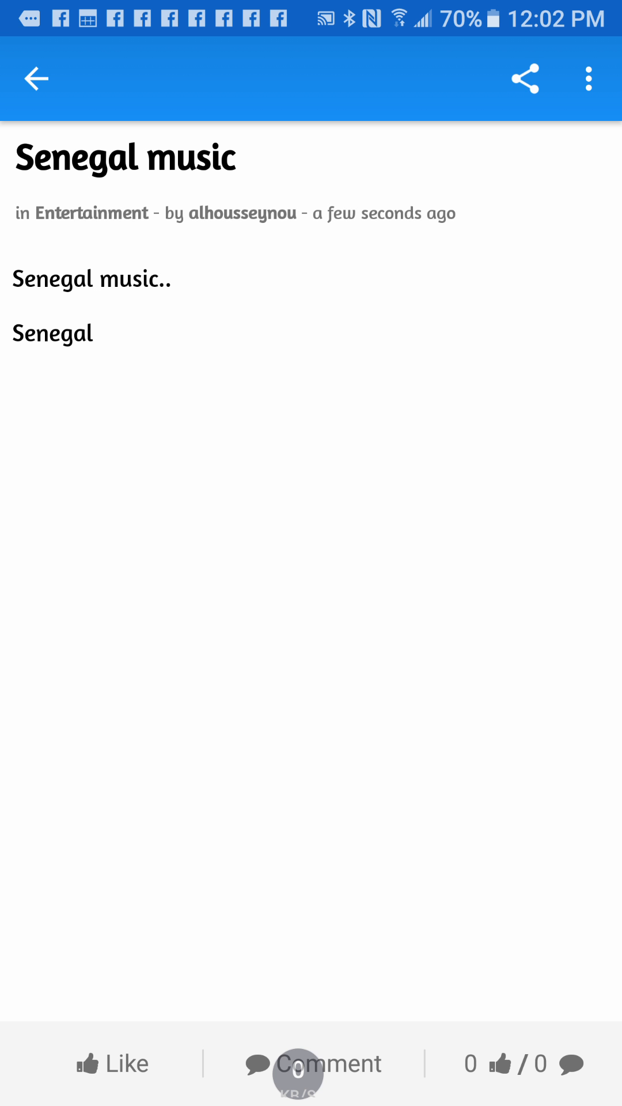
# Step: Delete the 'Senegal music' entry from the overflow menu and return to the home screen
pyautogui.click(588, 78)
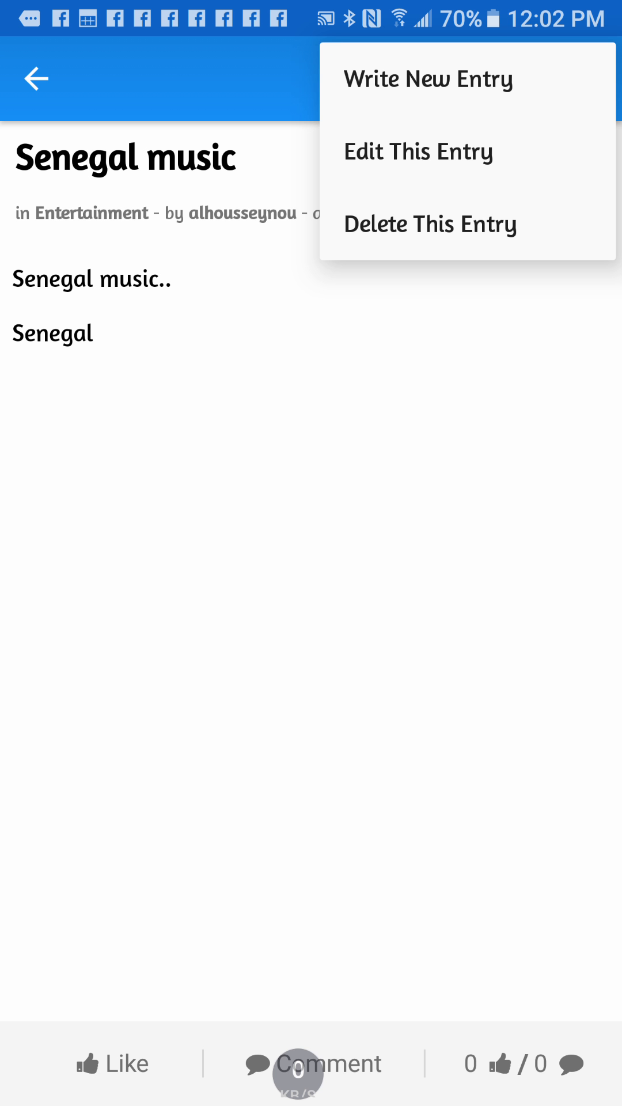
pyautogui.click(430, 224)
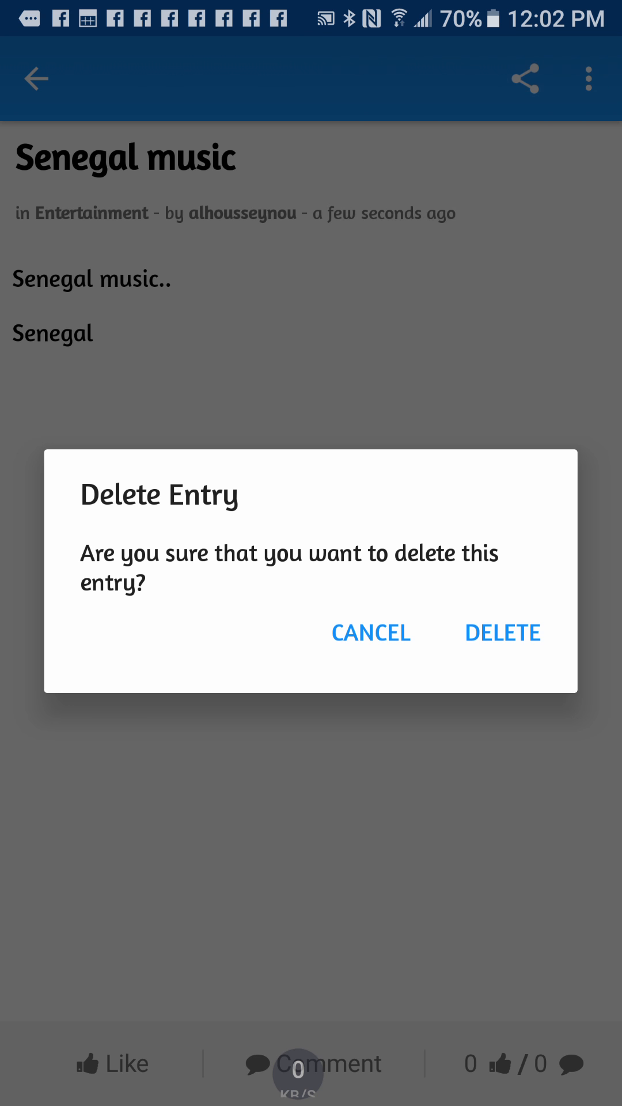
pyautogui.click(503, 632)
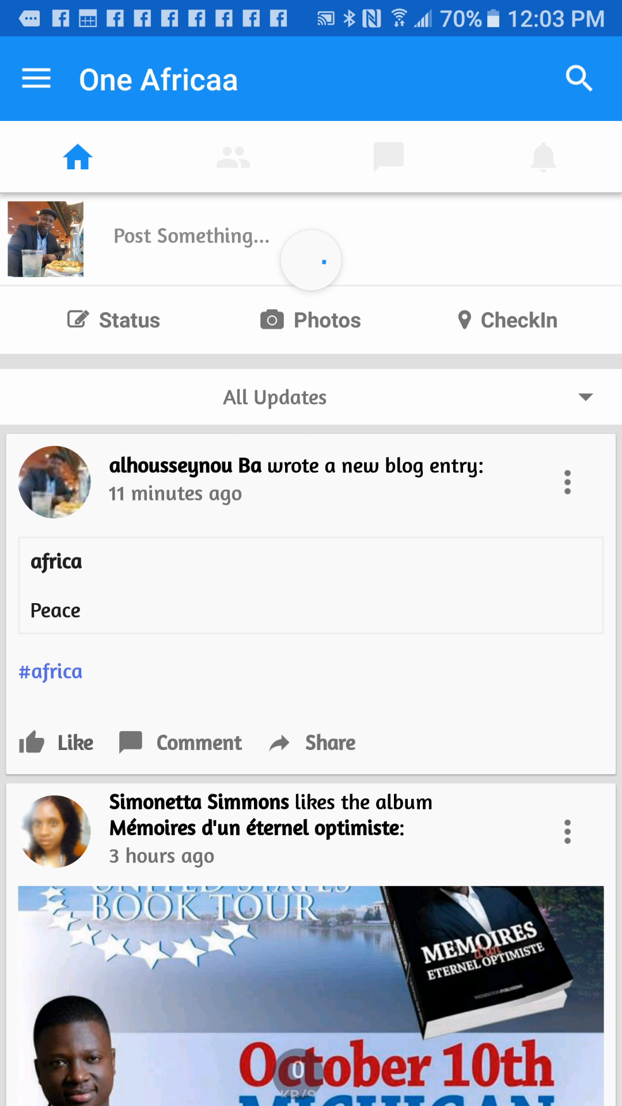
pyautogui.press('HOME')
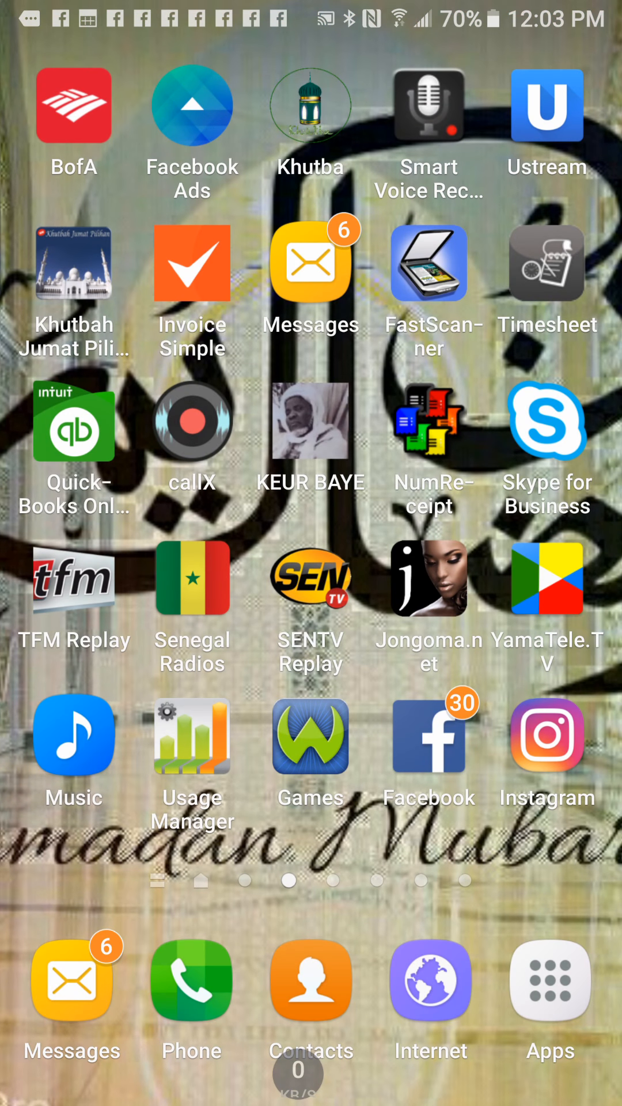